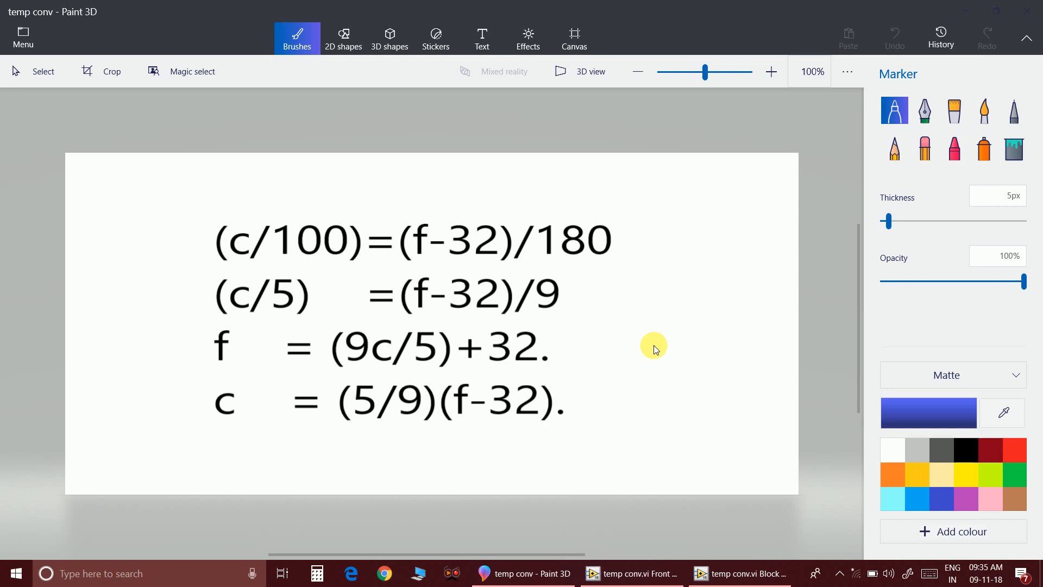
pyautogui.moveTo(625, 309)
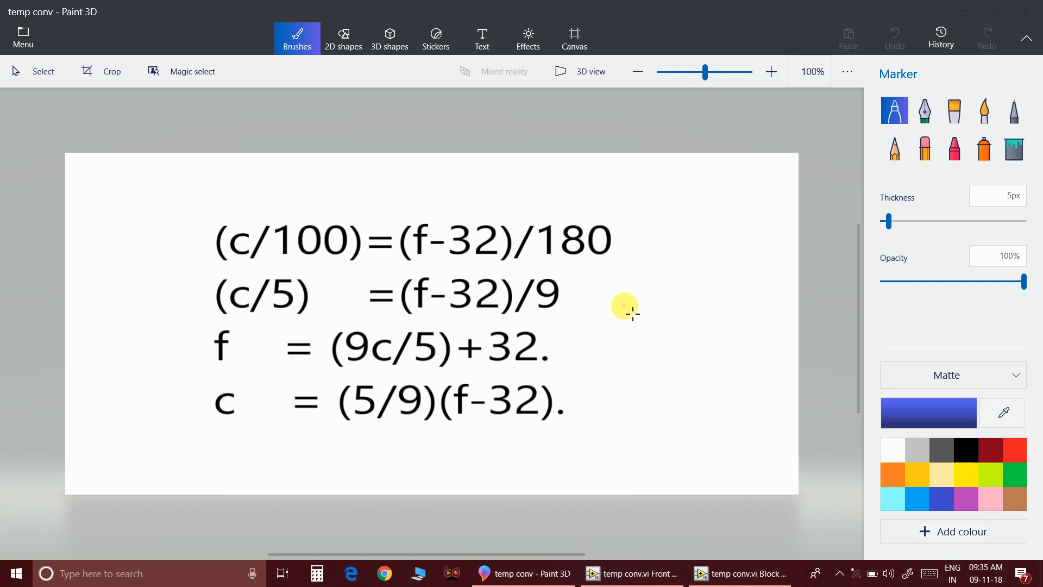
pyautogui.moveTo(348, 281)
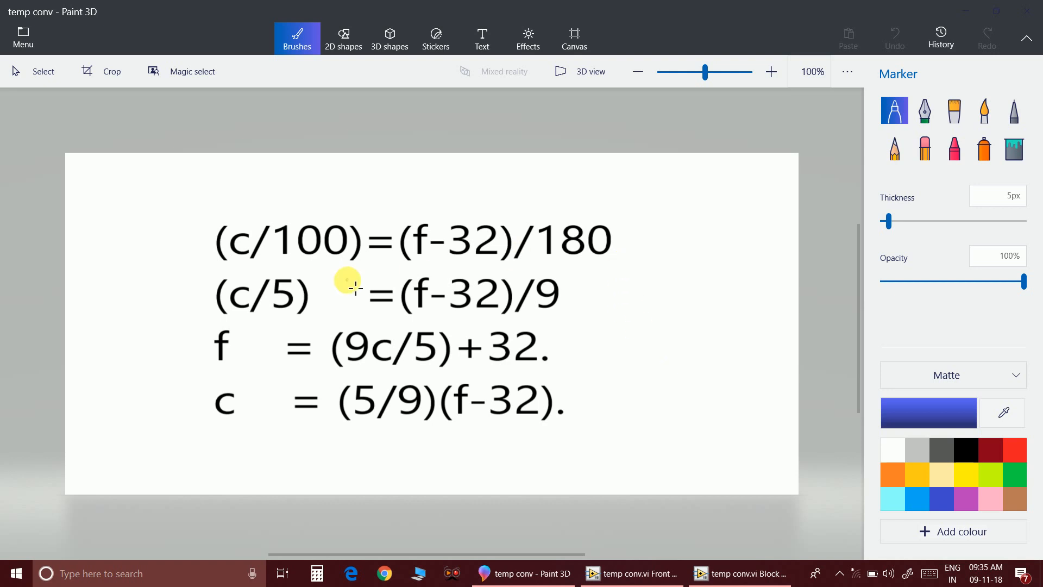
pyautogui.moveTo(613, 260)
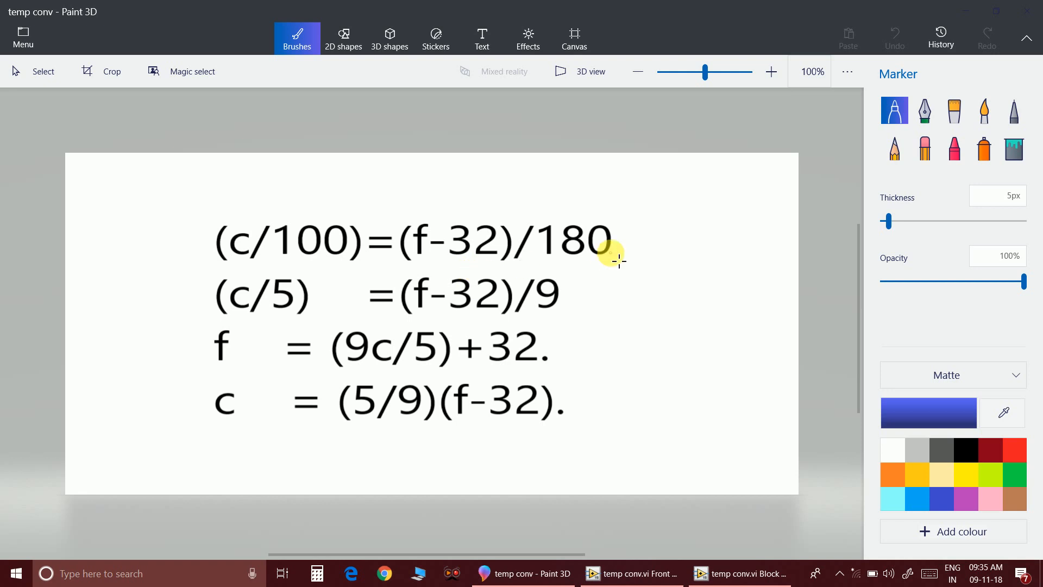
pyautogui.moveTo(240, 229)
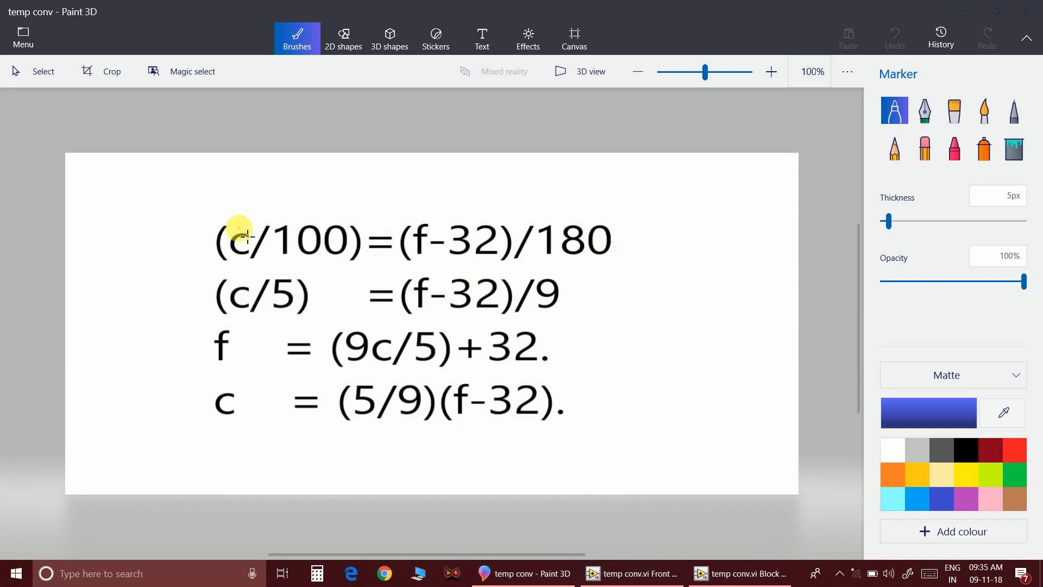
pyautogui.moveTo(432, 251)
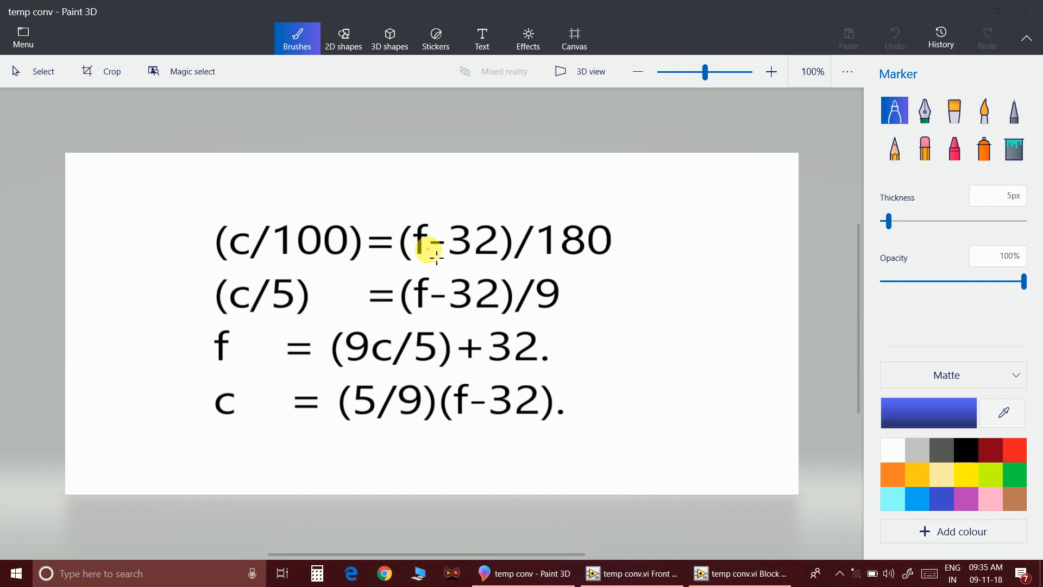
pyautogui.moveTo(484, 279)
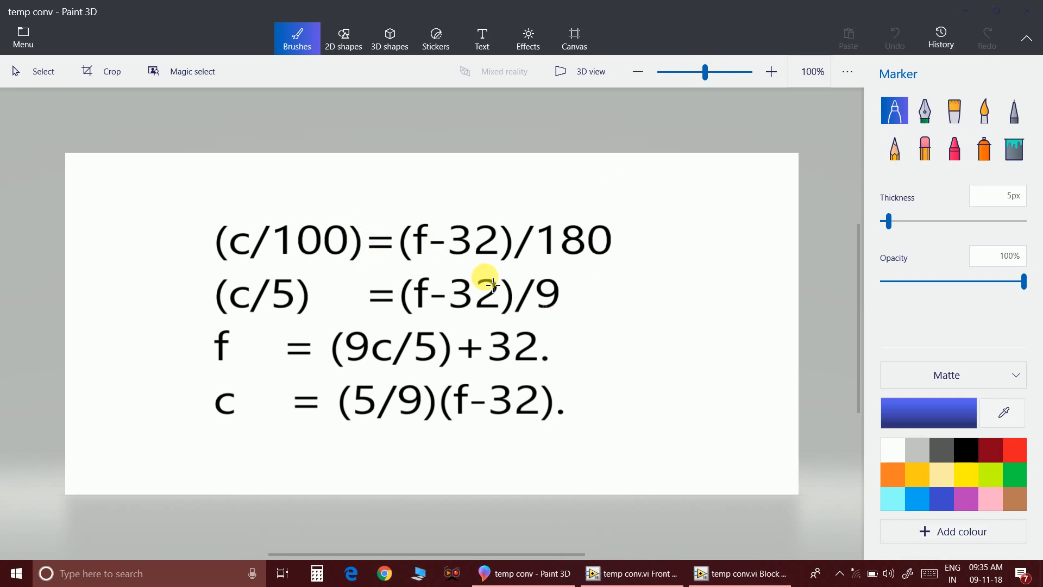
pyautogui.moveTo(603, 309)
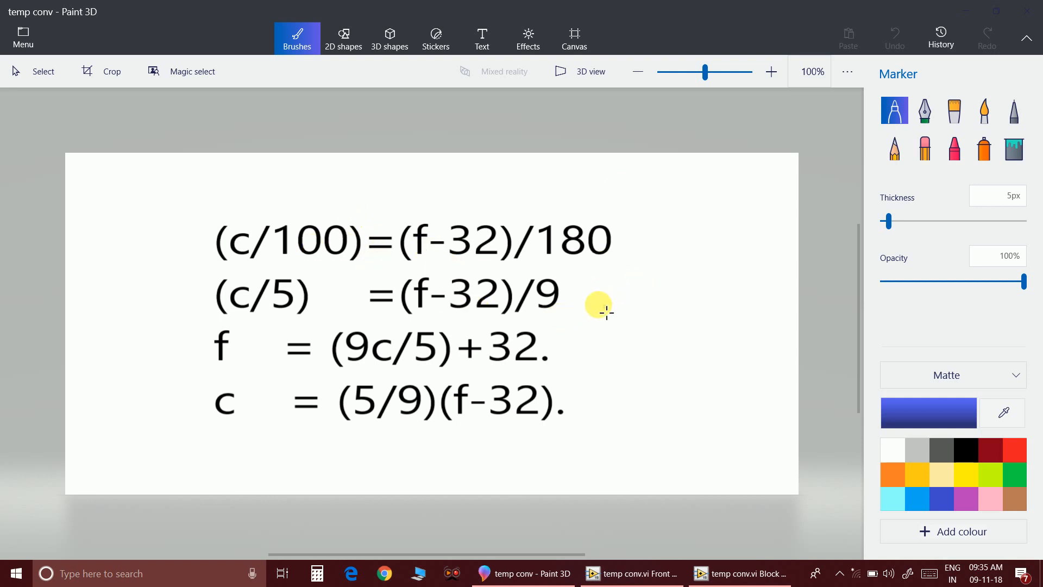
pyautogui.moveTo(276, 332)
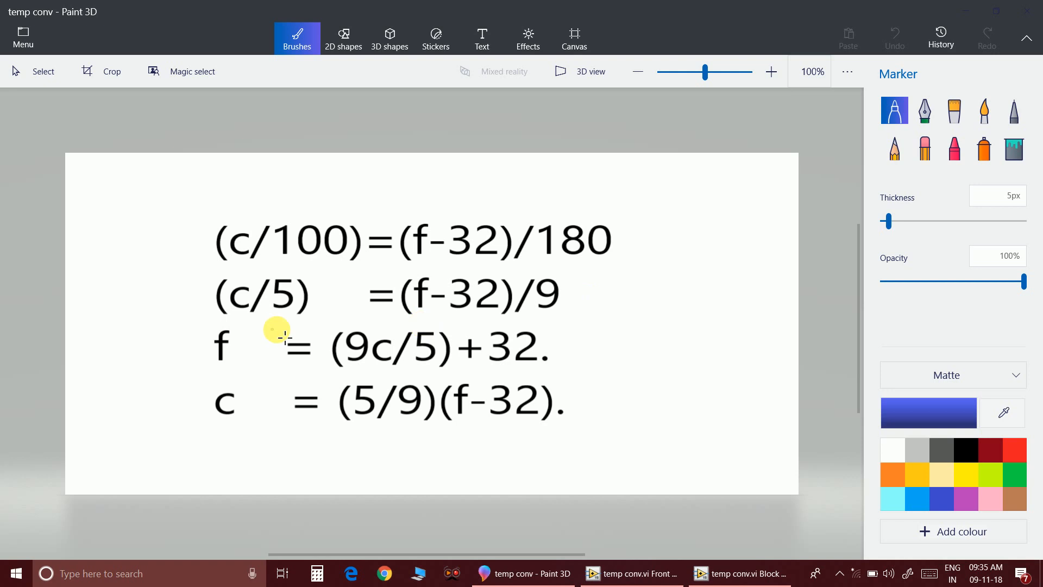
pyautogui.moveTo(613, 318)
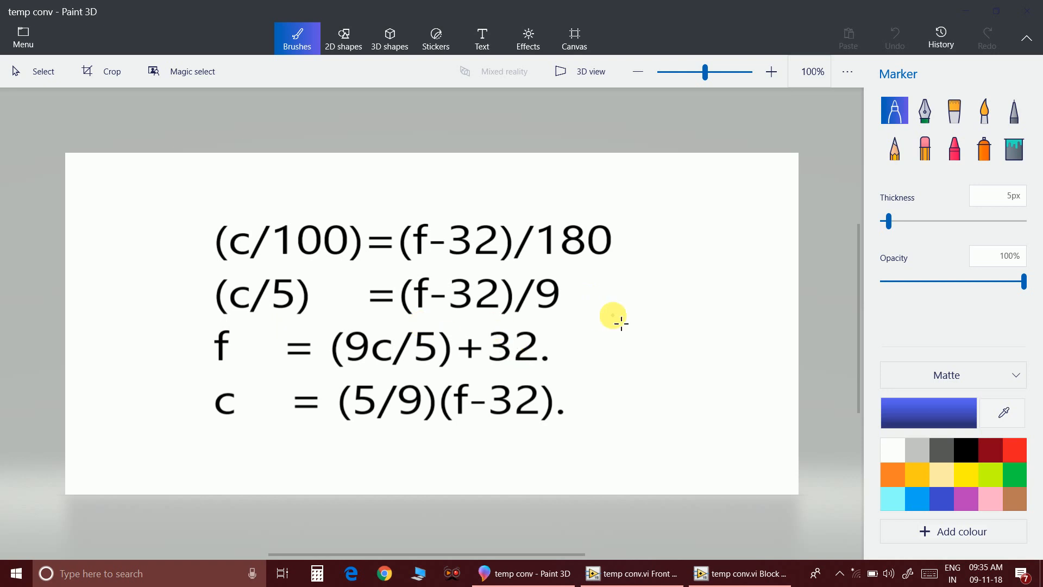
pyautogui.moveTo(281, 379)
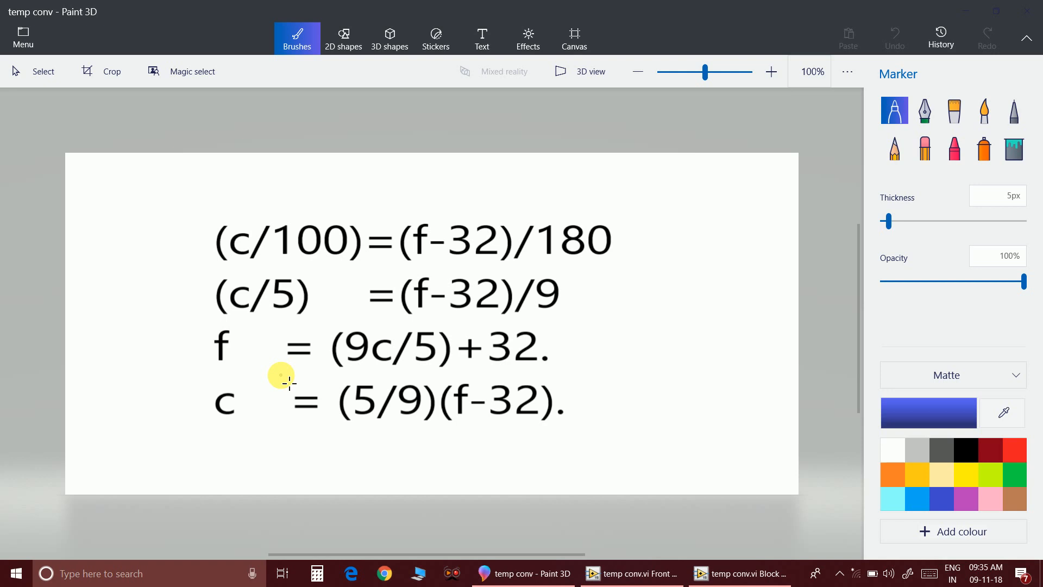
pyautogui.moveTo(413, 349)
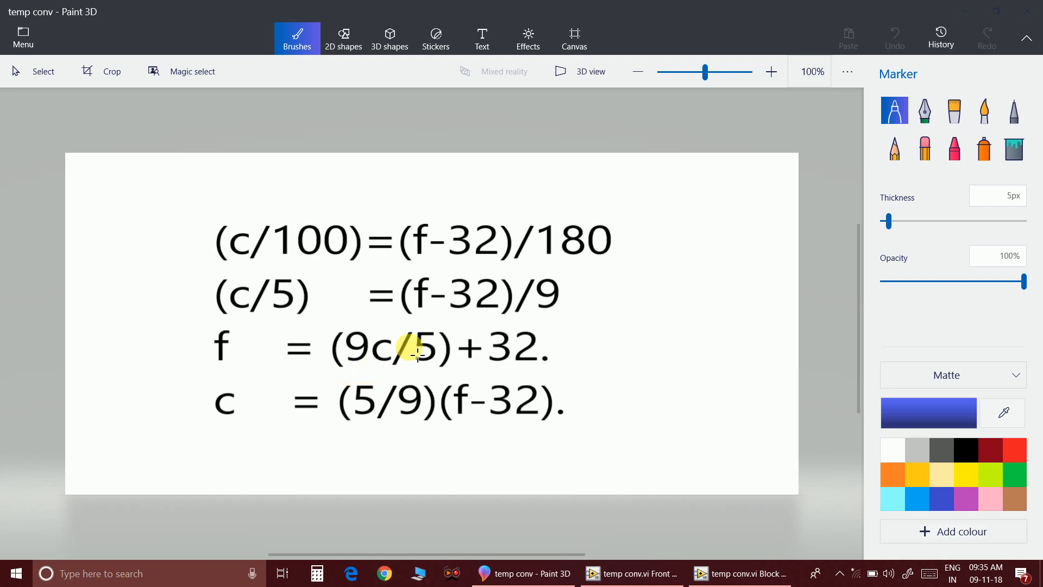
pyautogui.moveTo(223, 370)
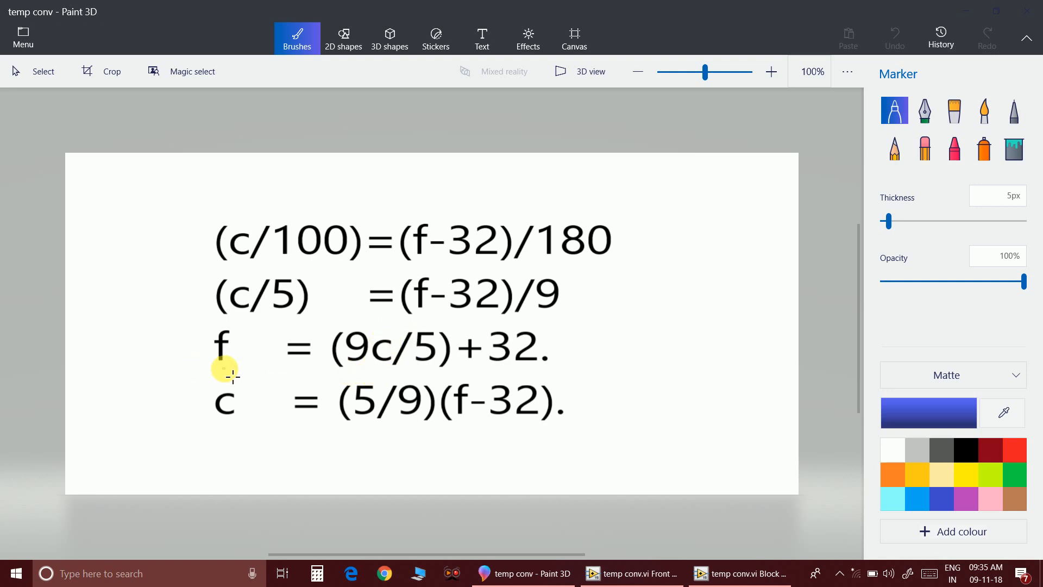
pyautogui.moveTo(411, 369)
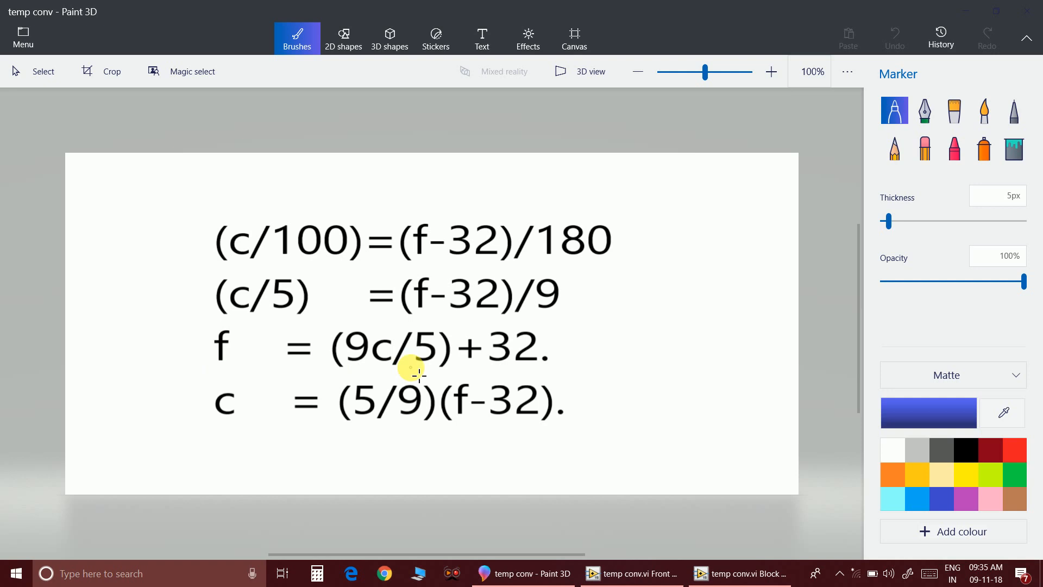
pyautogui.moveTo(518, 362)
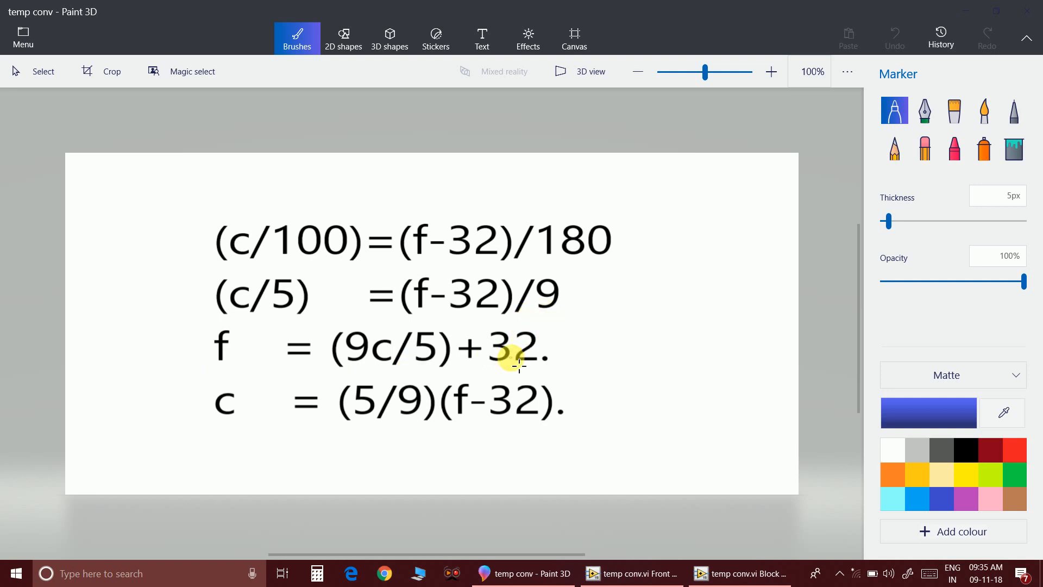
pyautogui.moveTo(297, 303)
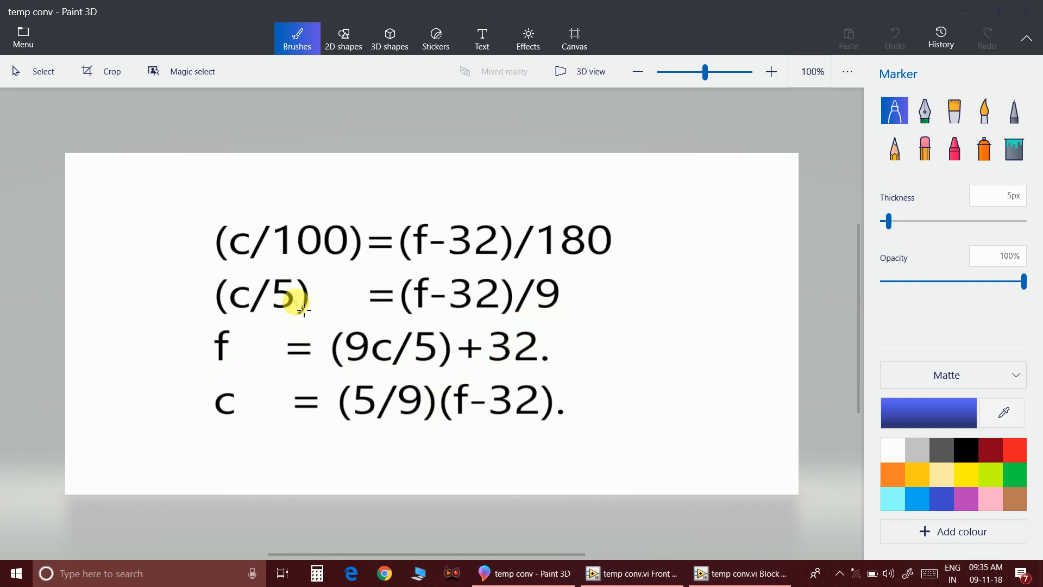
pyautogui.moveTo(453, 429)
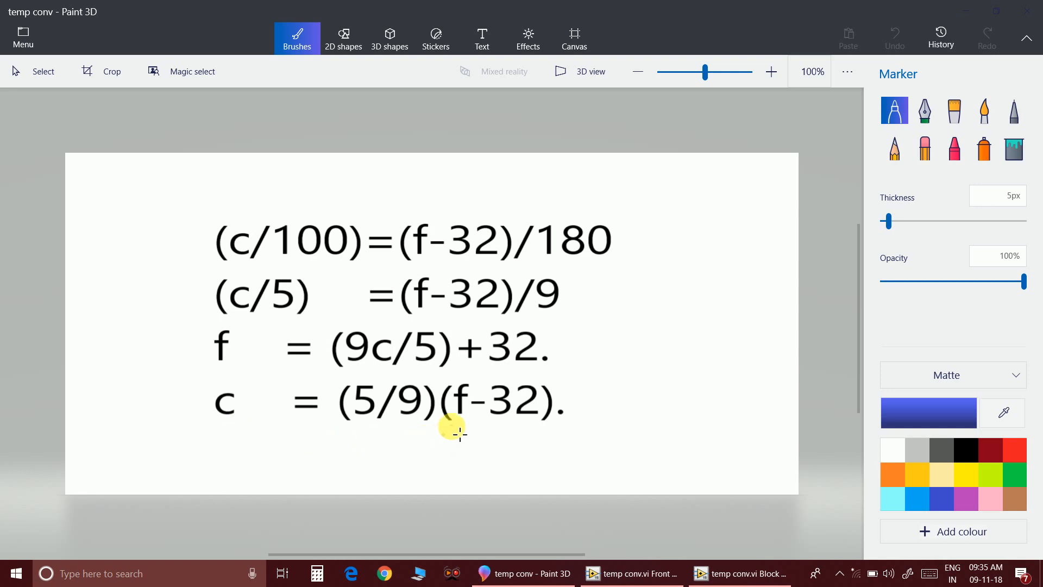
pyautogui.moveTo(218, 450)
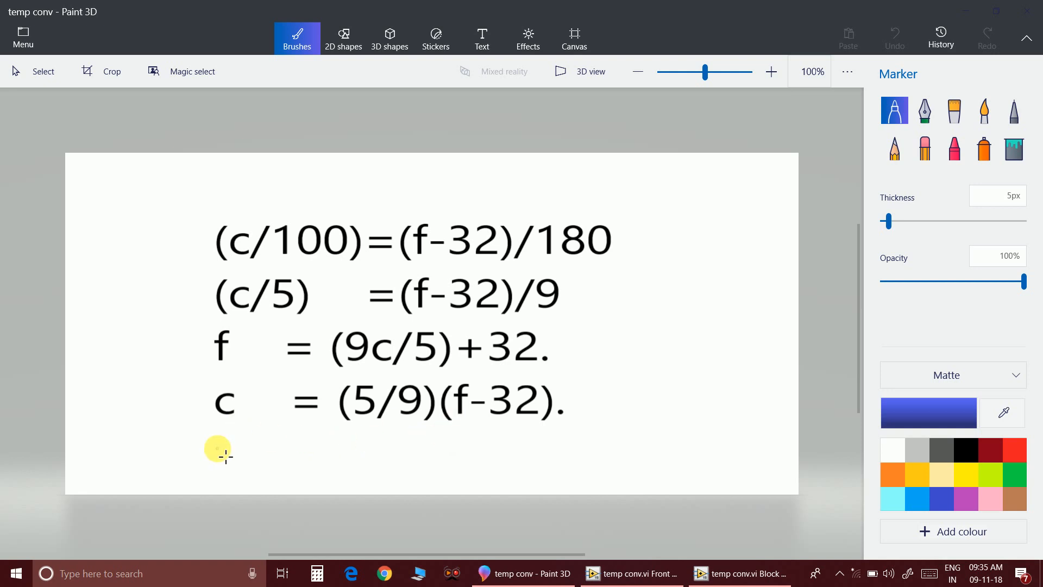
pyautogui.moveTo(515, 448)
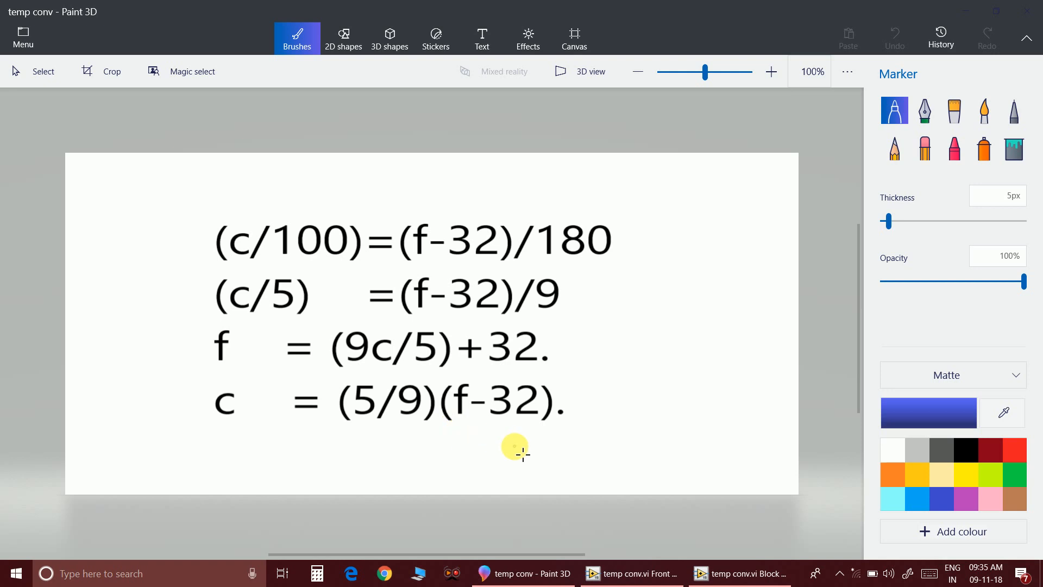
pyautogui.moveTo(572, 379)
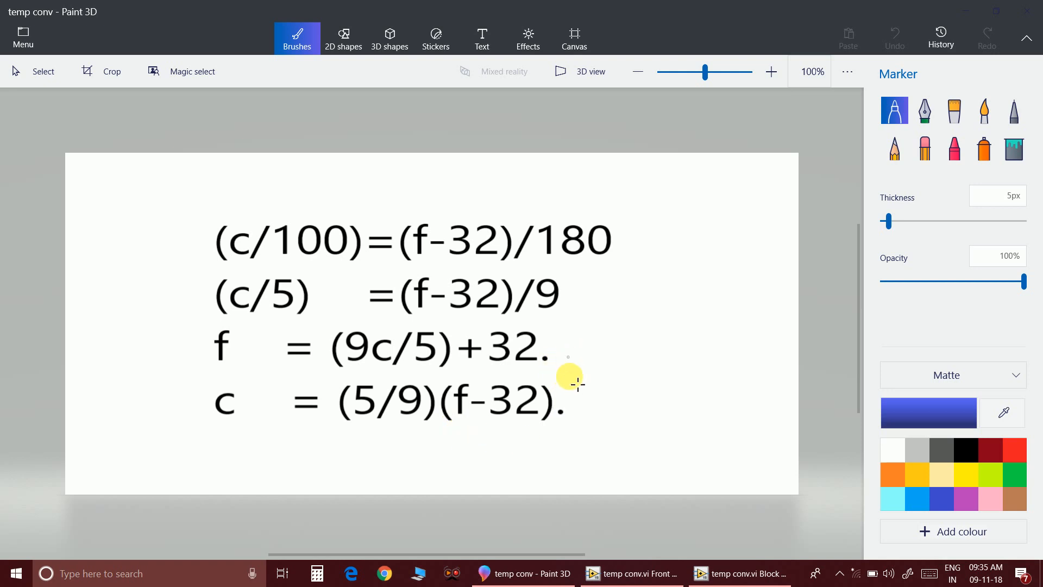
pyautogui.moveTo(597, 443)
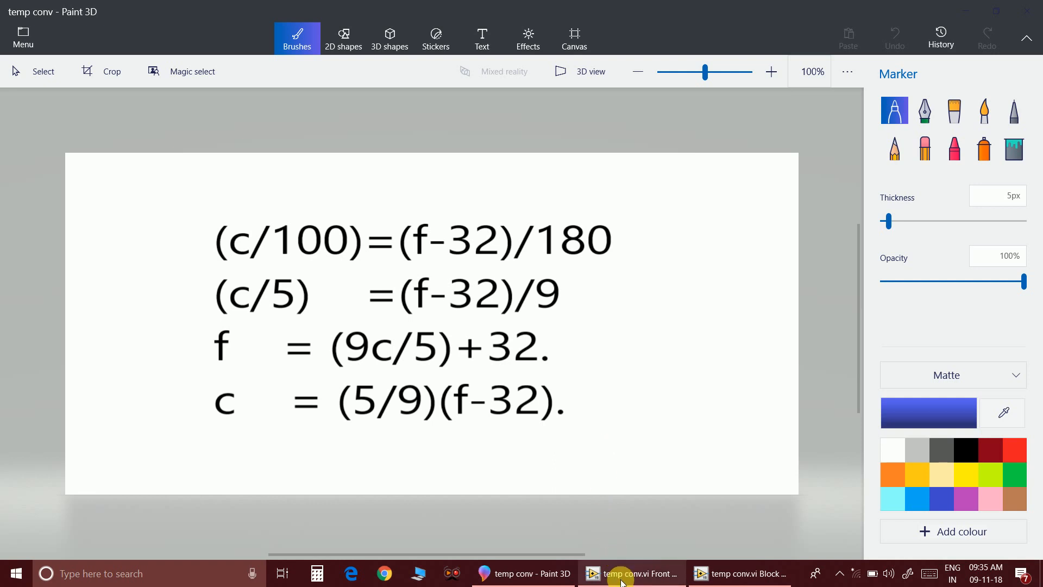
# - Maximize the temp conv.vi block diagram, then bring its front panel to the front
pyautogui.click(630, 573)
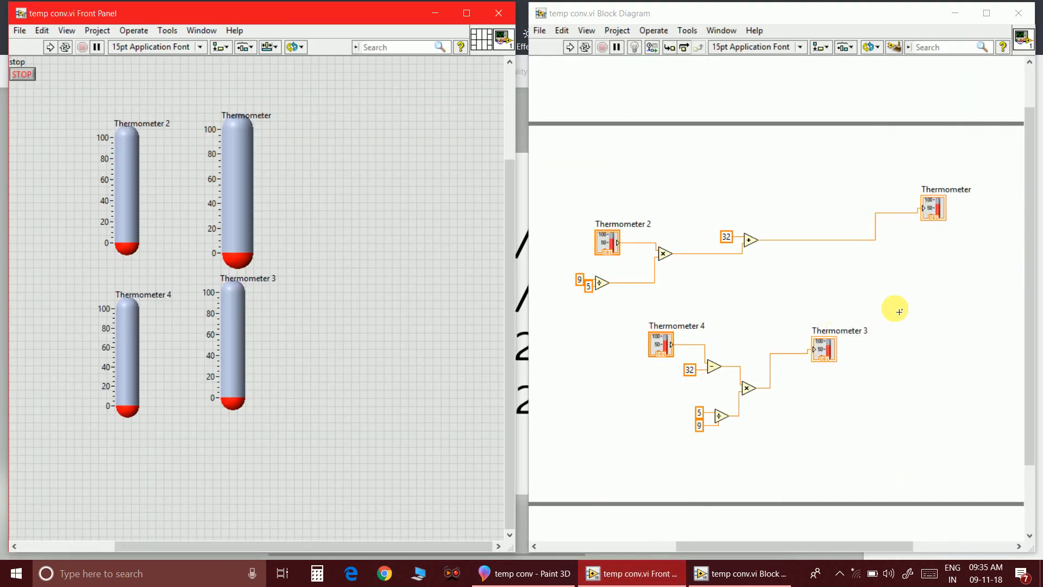
pyautogui.click(988, 12)
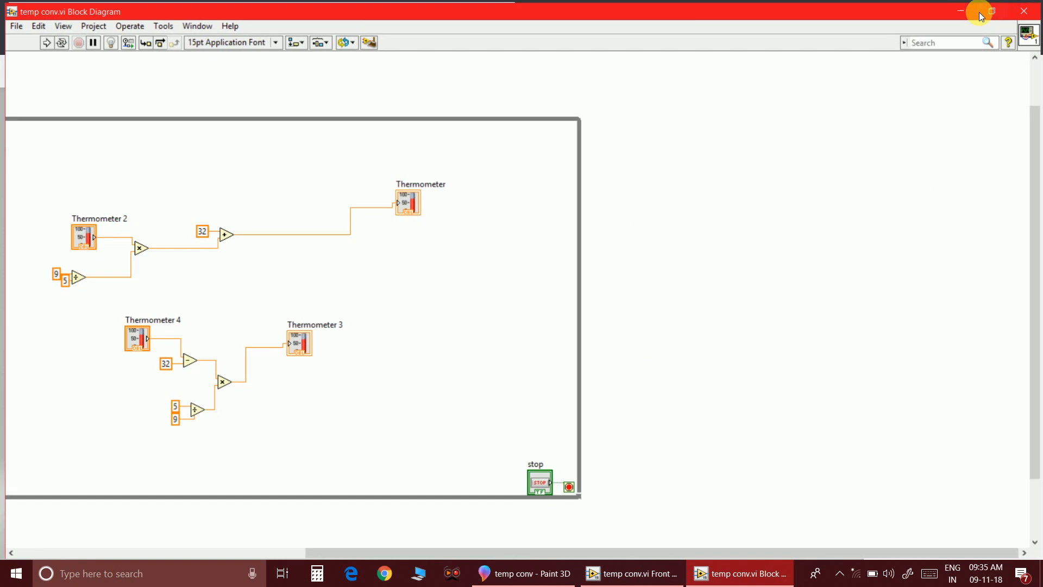
pyautogui.moveTo(524, 573)
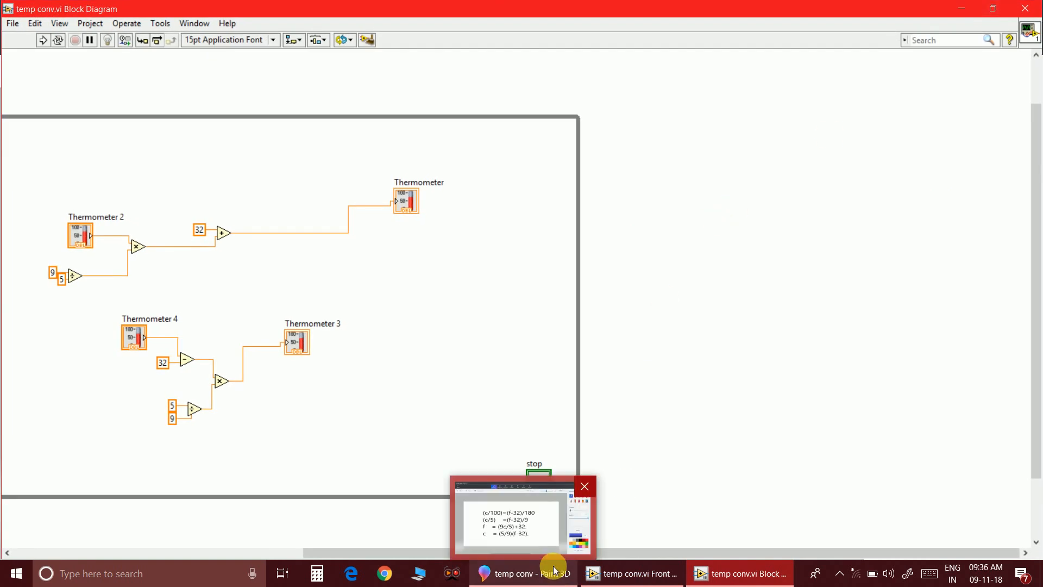
pyautogui.moveTo(640, 573)
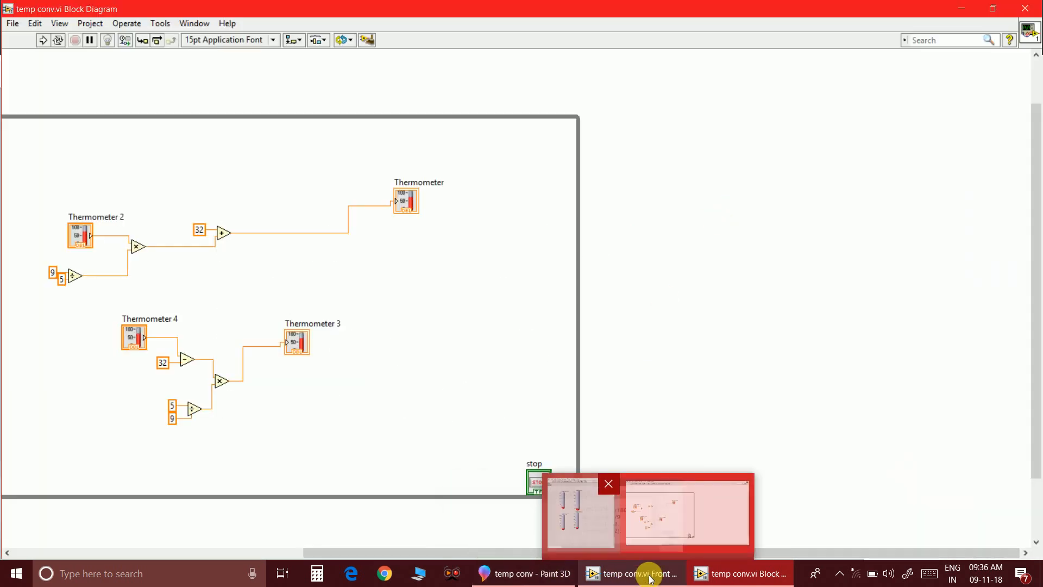
pyautogui.click(579, 512)
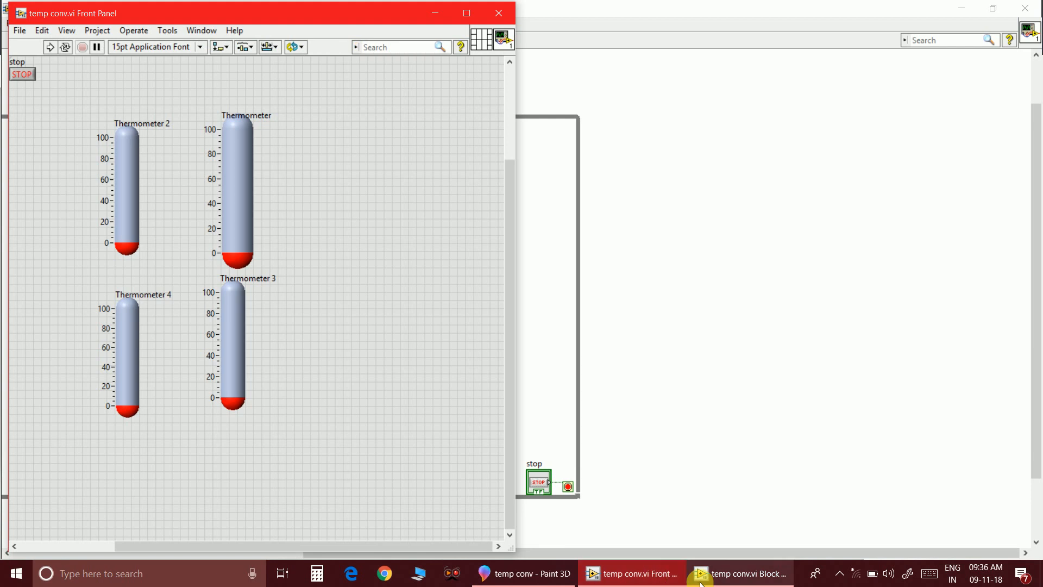
# - Return the block diagram to the front to inspect the wiring inside the loop
pyautogui.click(738, 573)
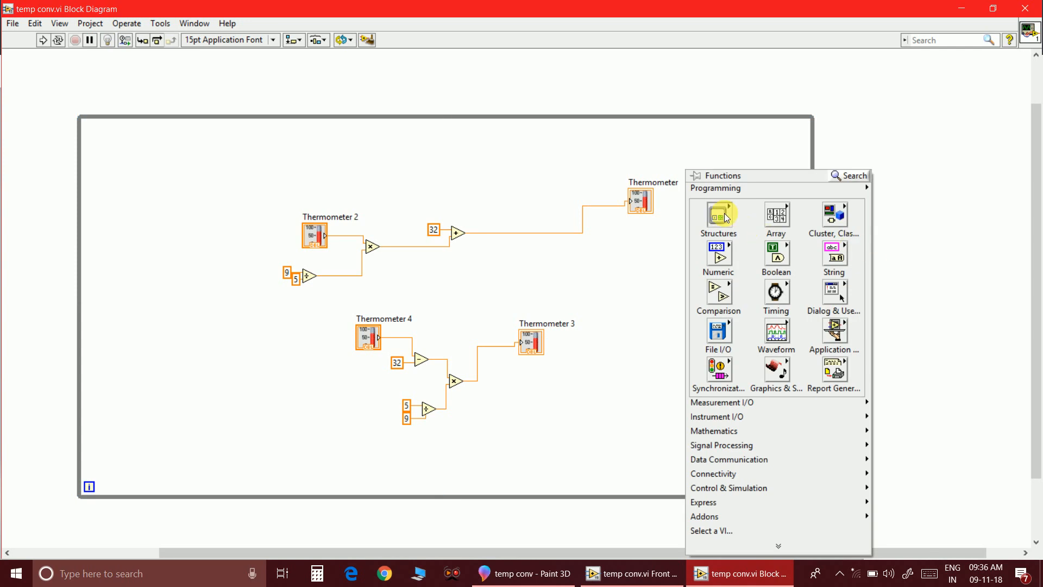
pyautogui.click(718, 215)
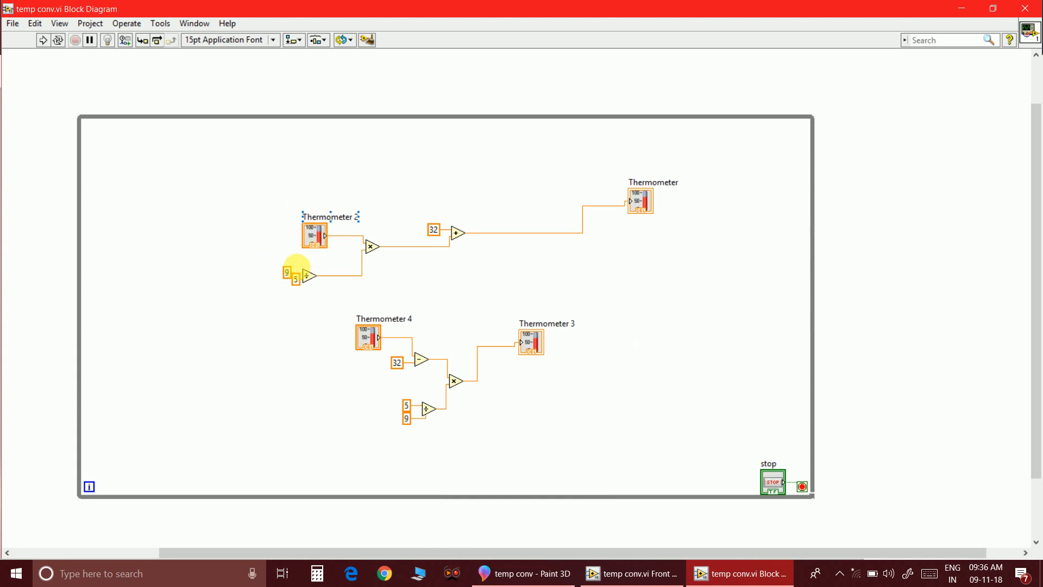
pyautogui.moveTo(327, 291)
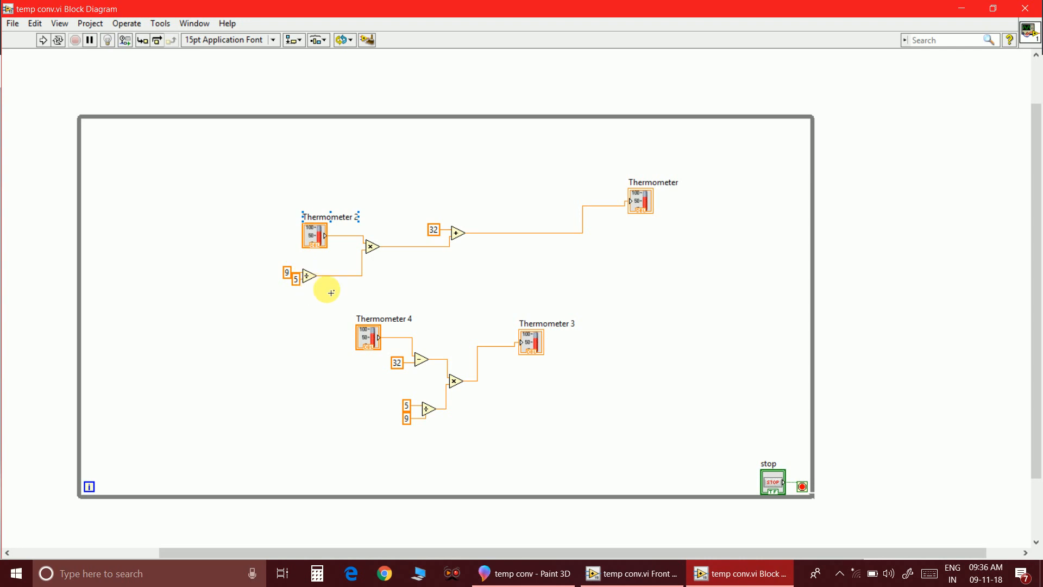
pyautogui.moveTo(343, 252)
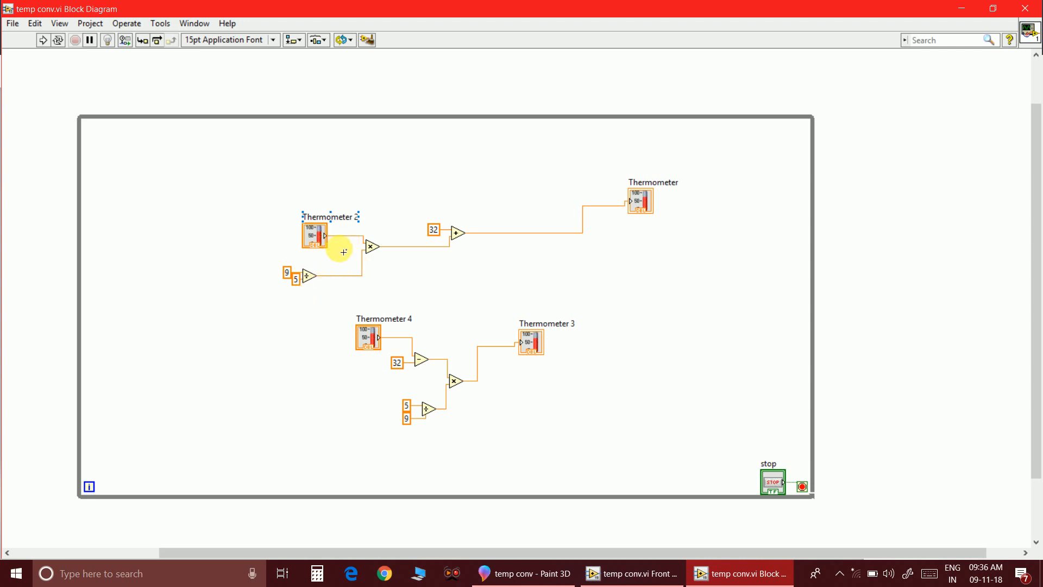
pyautogui.moveTo(435, 263)
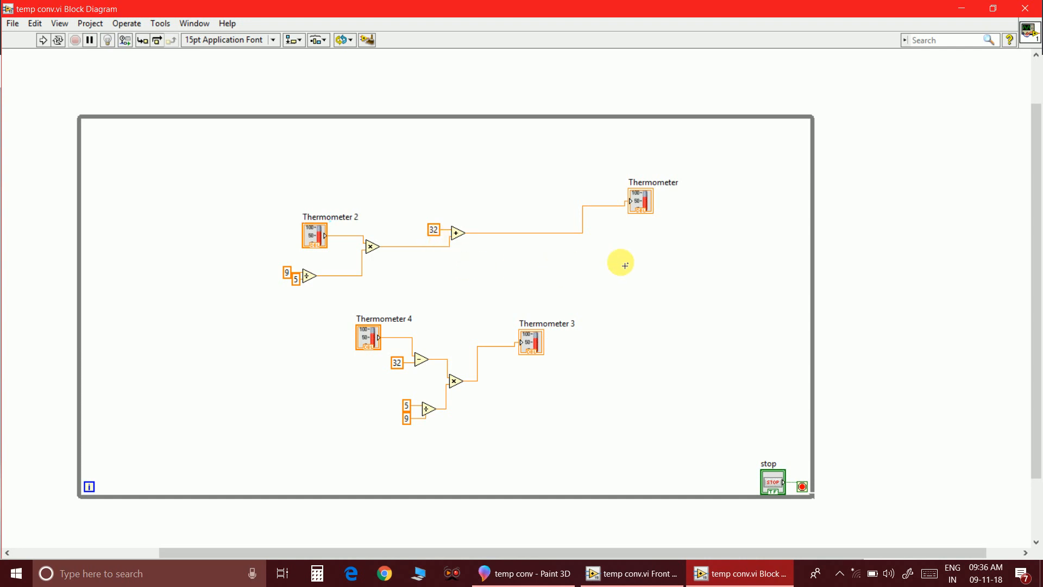
pyautogui.moveTo(309, 273)
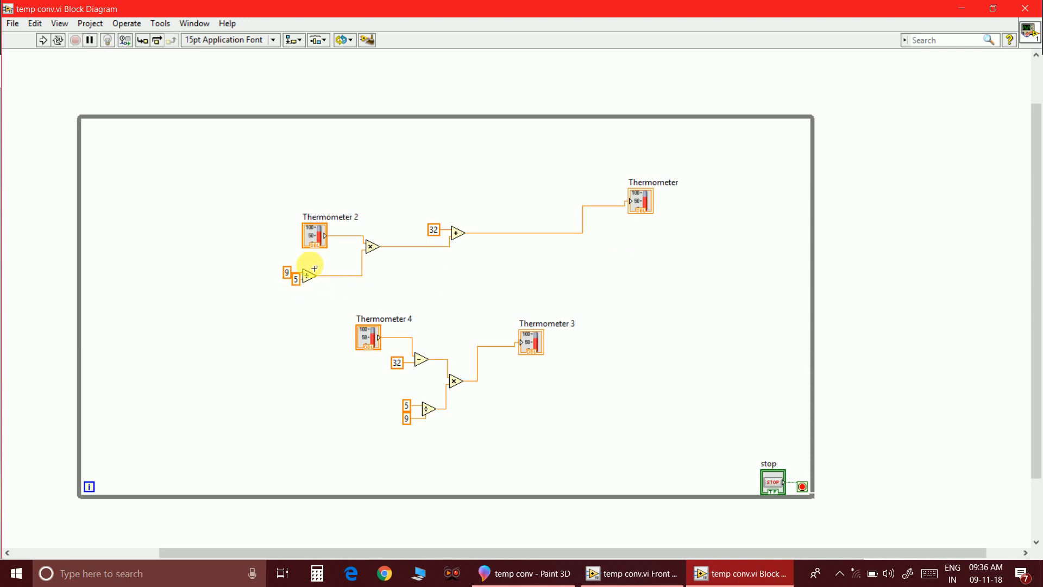
pyautogui.moveTo(376, 275)
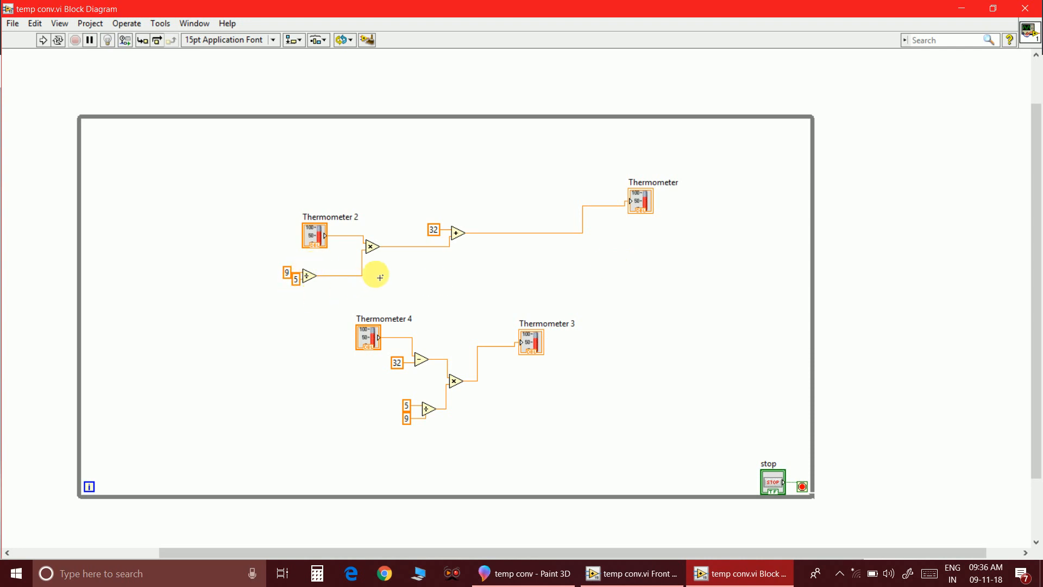
pyautogui.moveTo(396, 266)
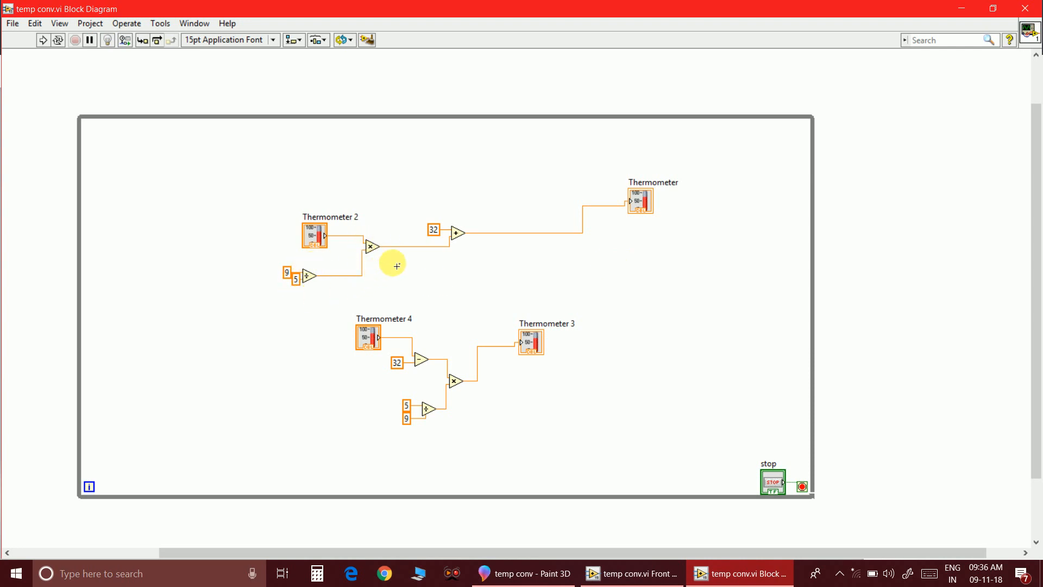
pyautogui.moveTo(411, 185)
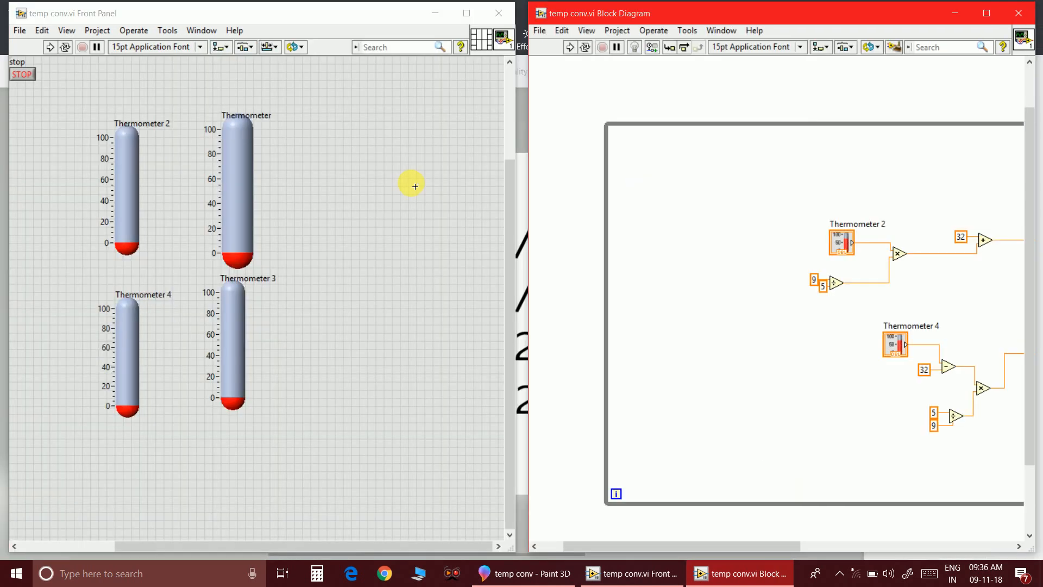
pyautogui.moveTo(344, 207)
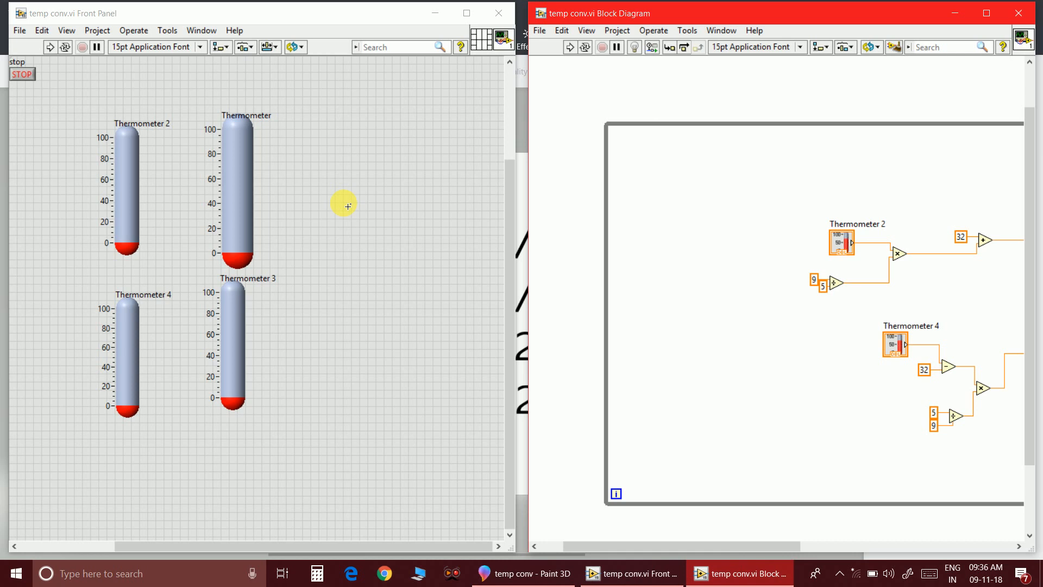
# - Add a Numeric thermometer from the Controls palette and create a control for Thermometer 5
pyautogui.rightClick(344, 205)
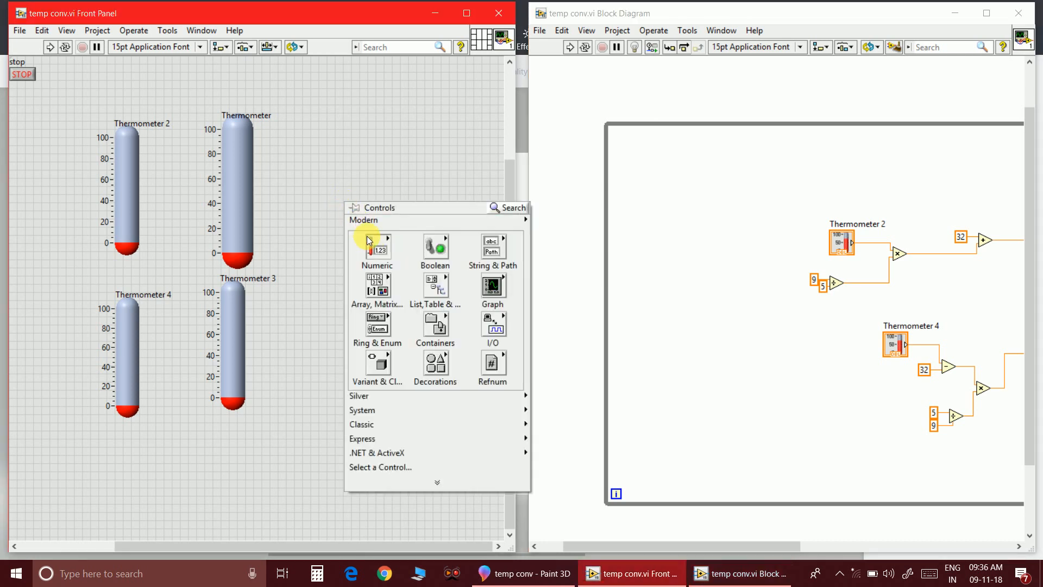
pyautogui.click(376, 246)
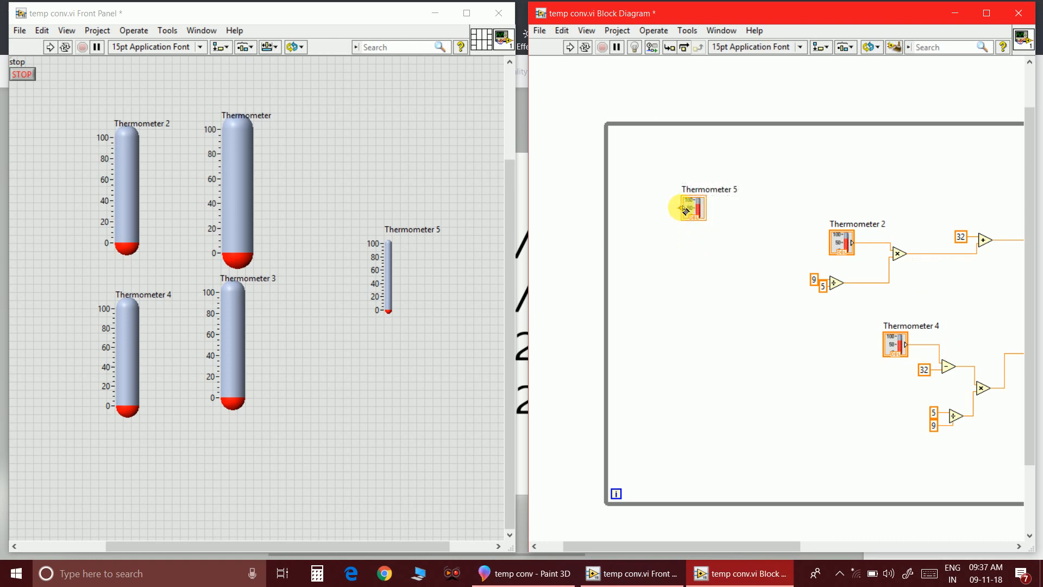
pyautogui.rightClick(689, 206)
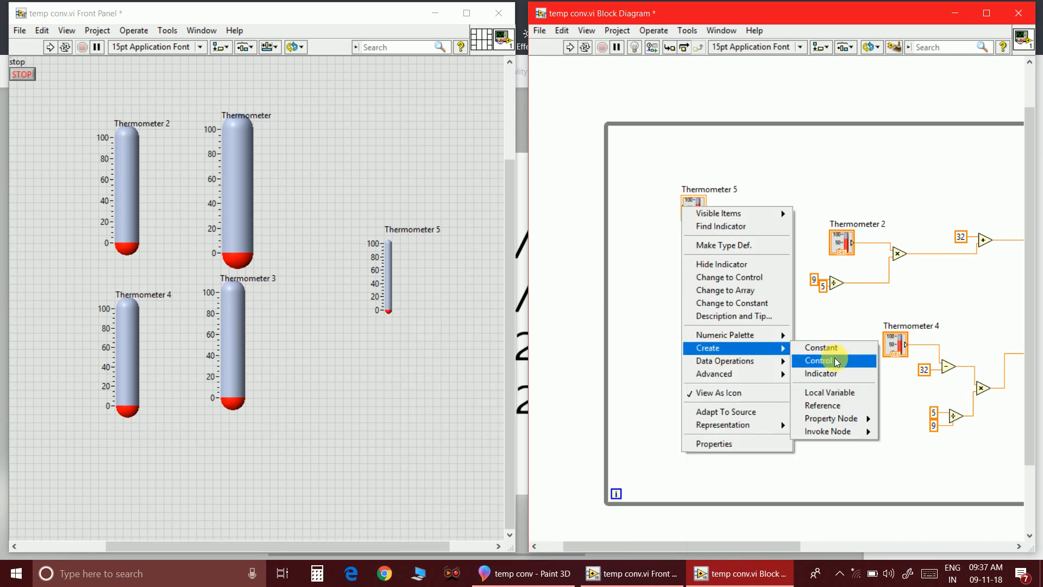
pyautogui.click(818, 360)
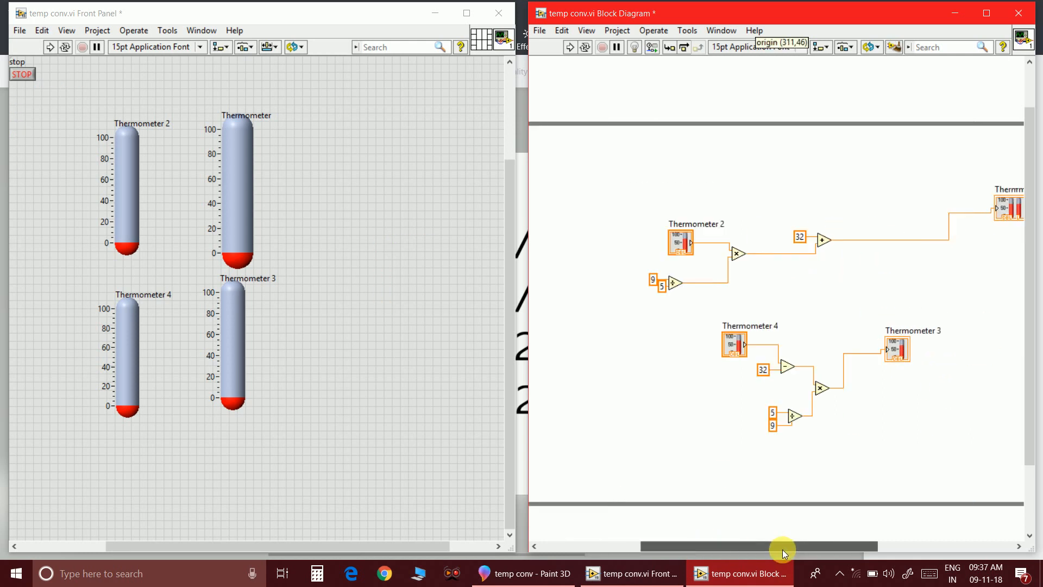
pyautogui.hscroll(-3)
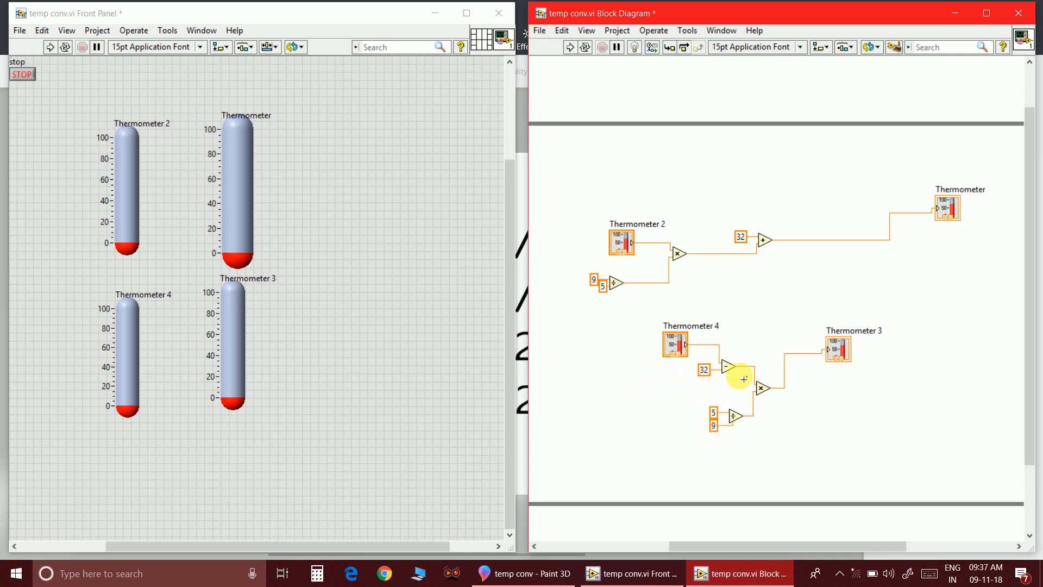
pyautogui.moveTo(860, 392)
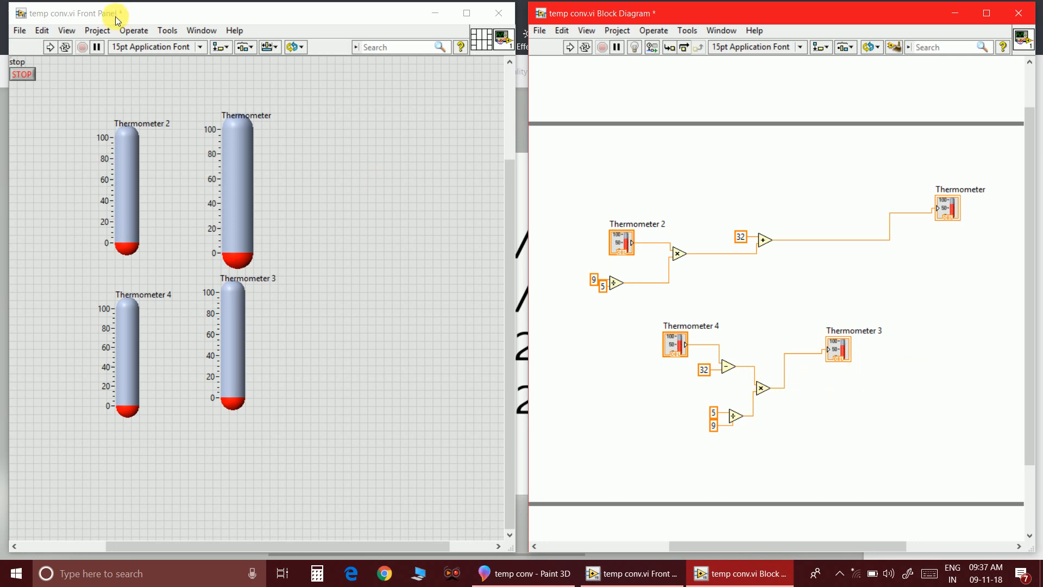
# - Switch to the temp conv.vi front panel window
pyautogui.click(50, 47)
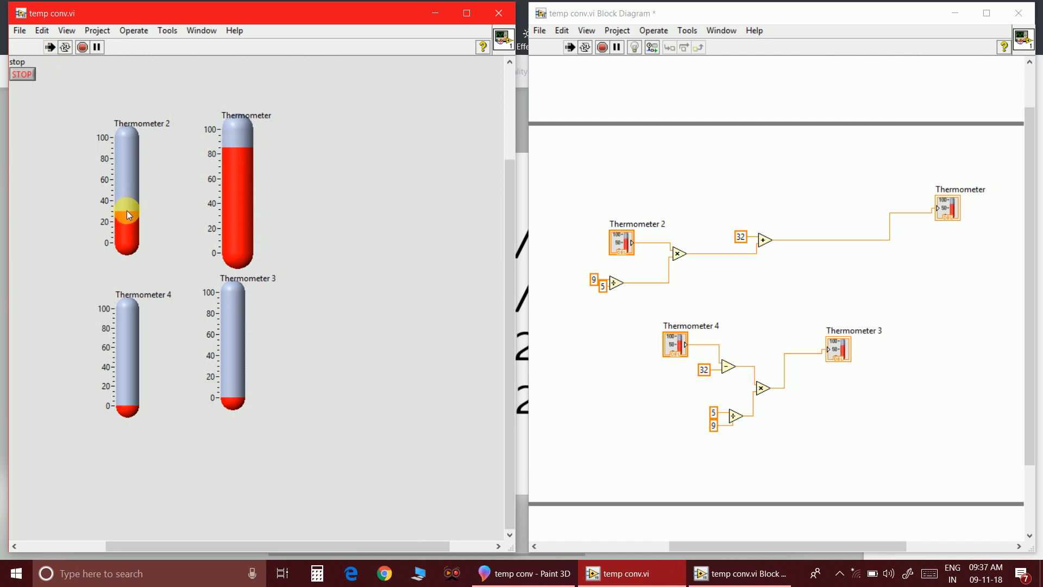
pyautogui.moveTo(133, 213)
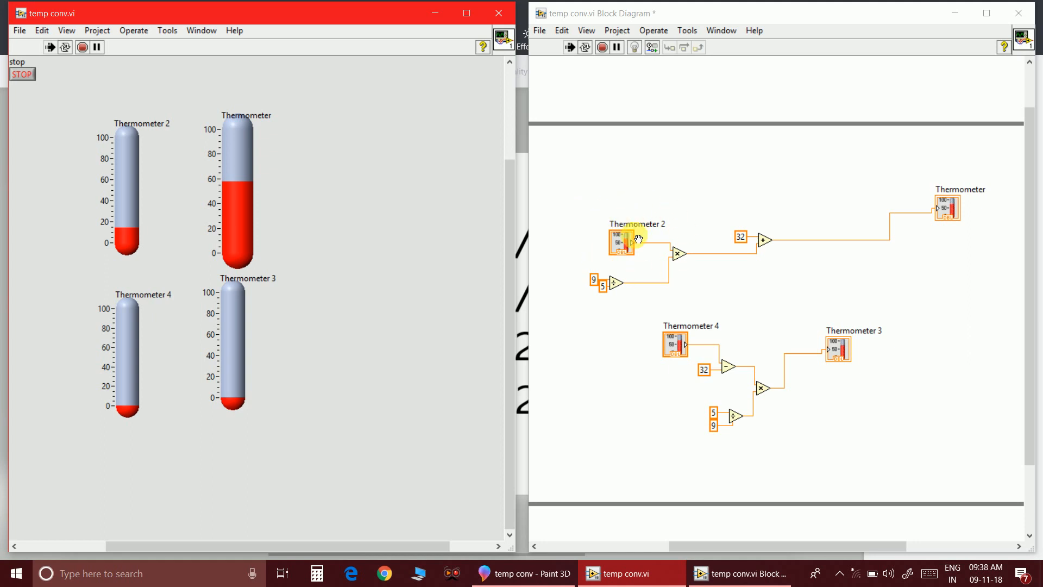
pyautogui.moveTo(153, 352)
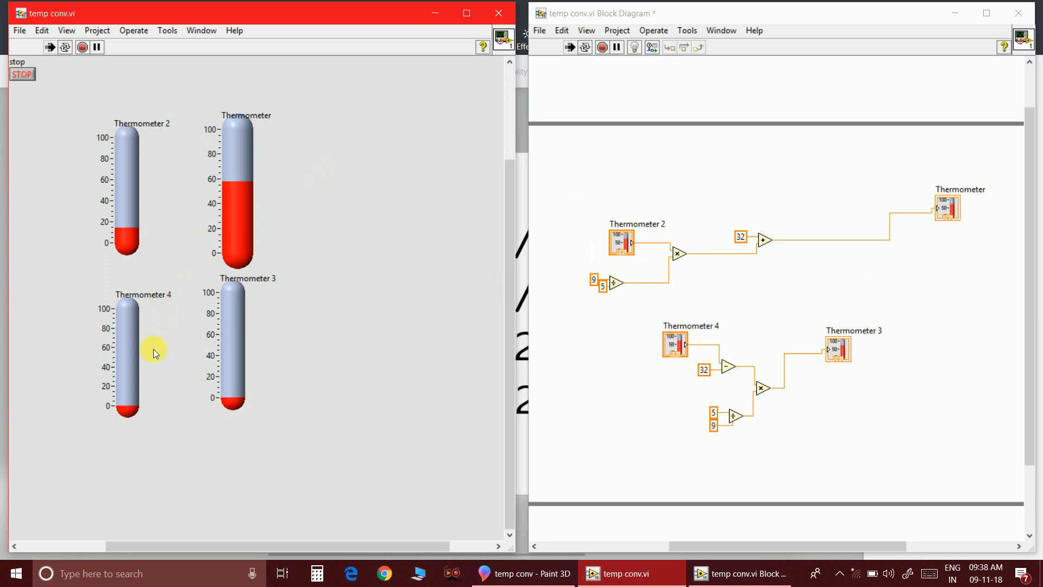
pyautogui.moveTo(127, 406)
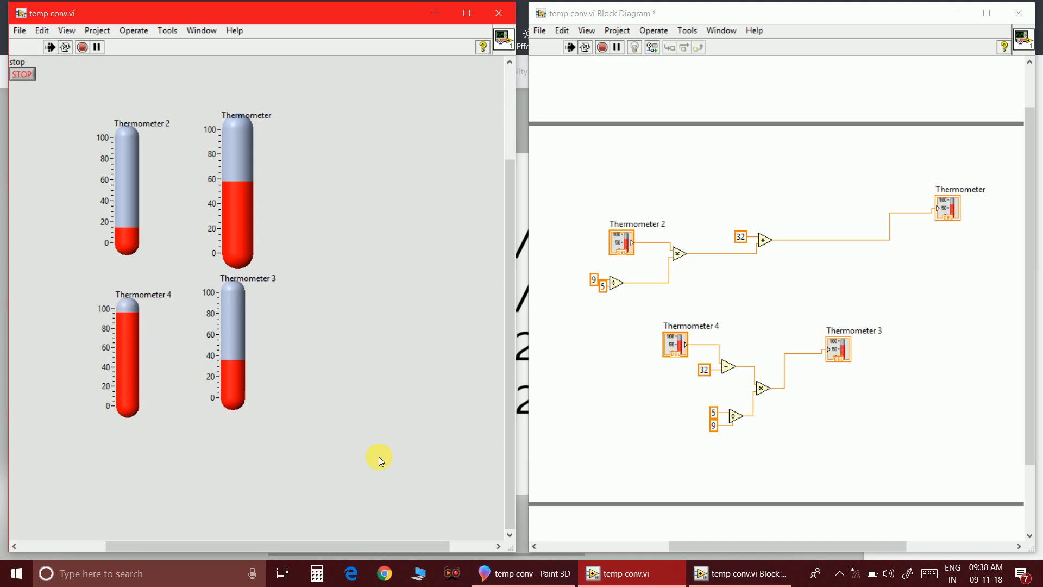
pyautogui.moveTo(795, 191)
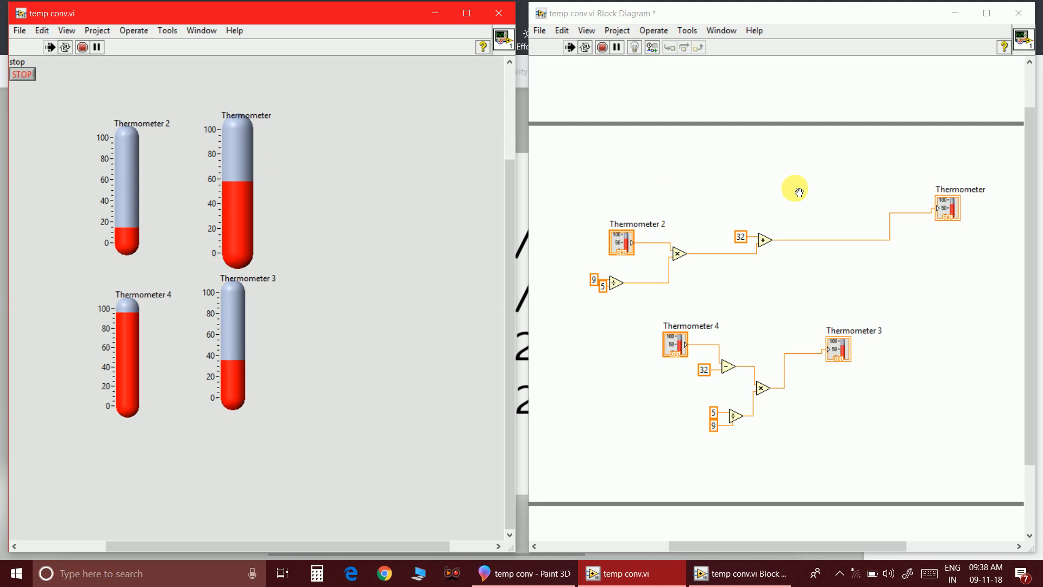
pyautogui.moveTo(823, 192)
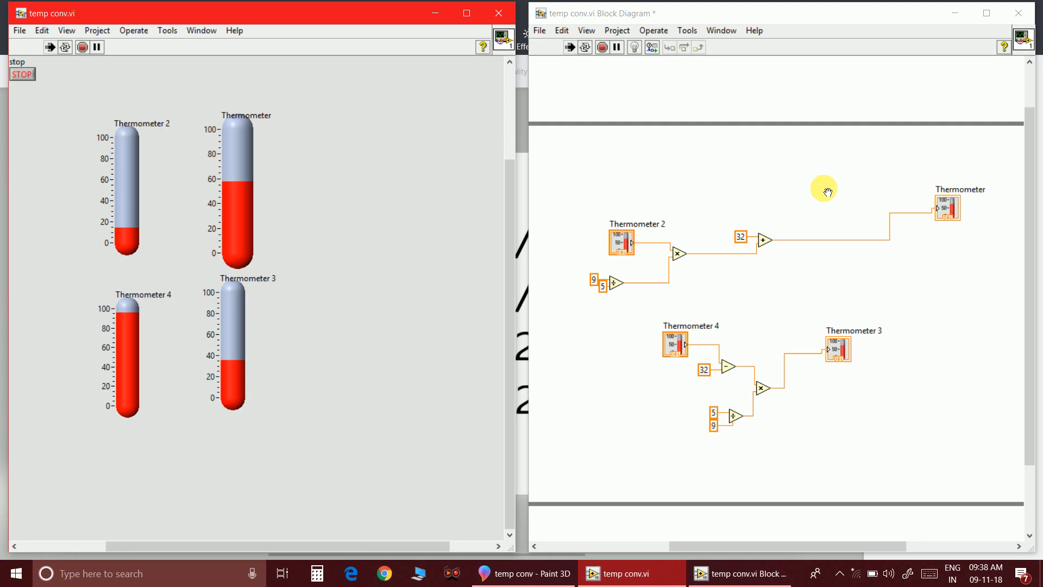